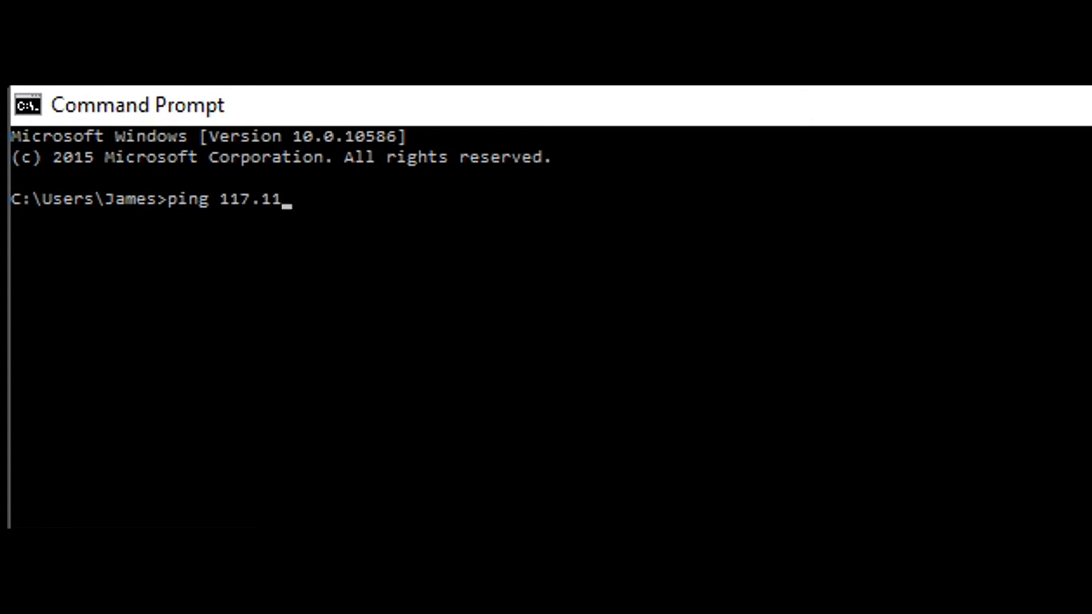
# - Enter the ping command for 117.115.29.13 at the Command Prompt
pyautogui.write('5.29.13')
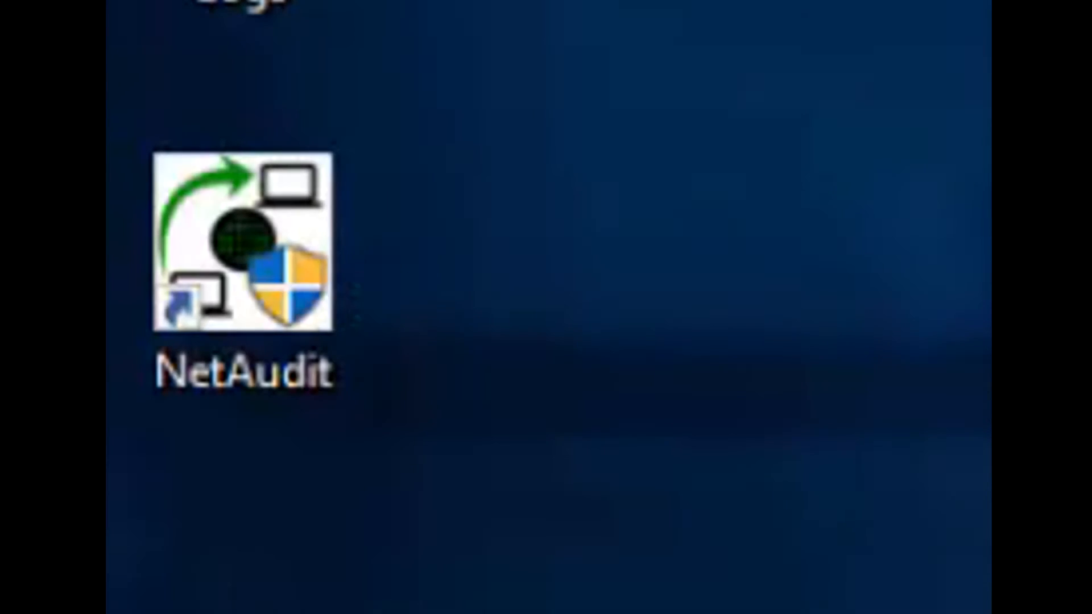
# - Start NetAudit from its desktop shortcut and scroll the Search Process list
pyautogui.doubleClick(243, 247)
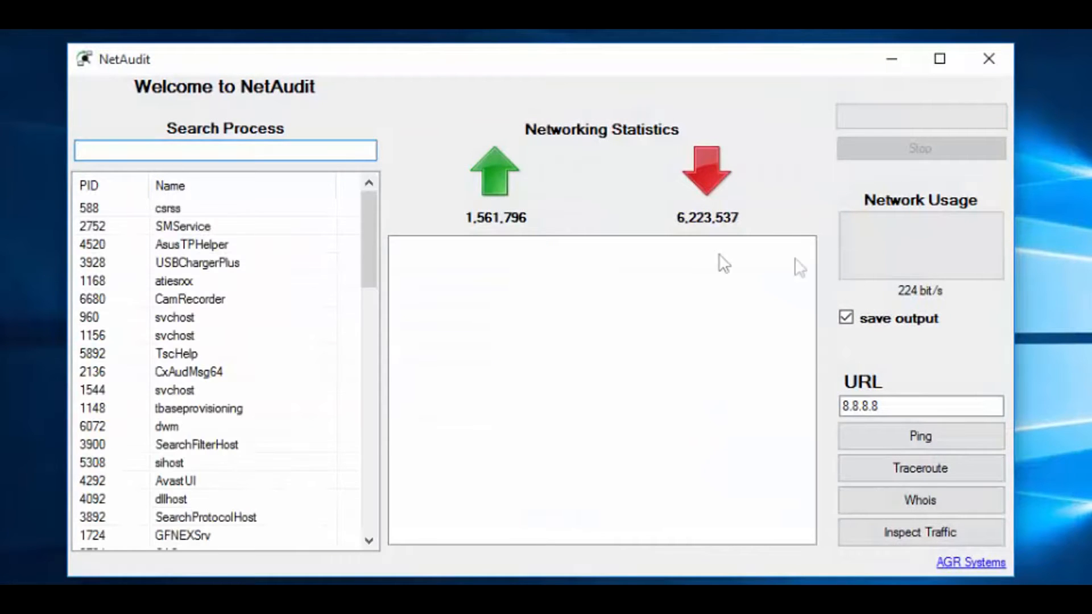
pyautogui.scroll(-3)
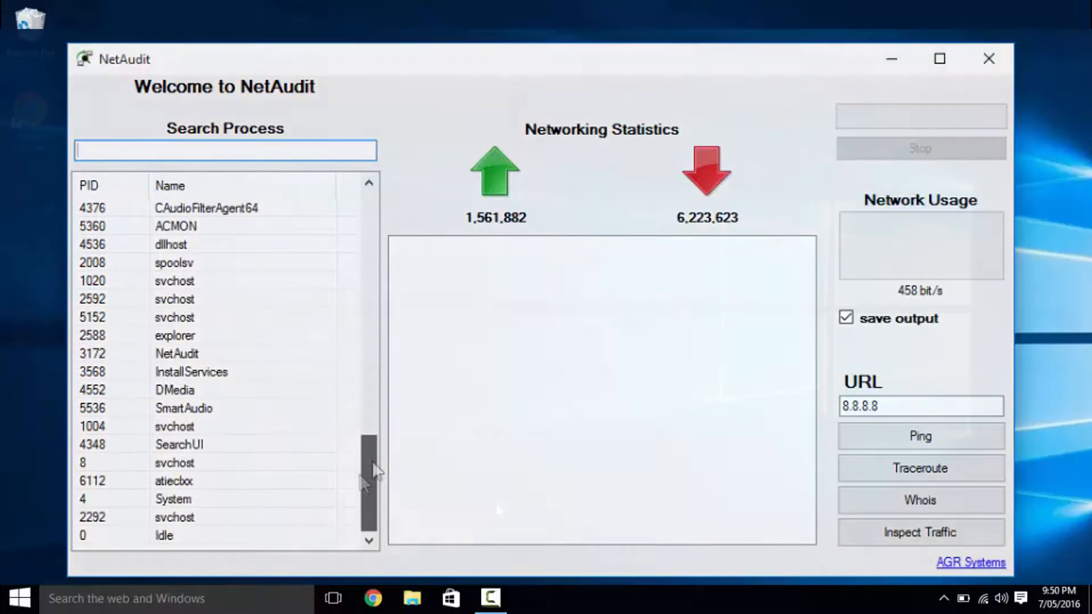
pyautogui.click(373, 598)
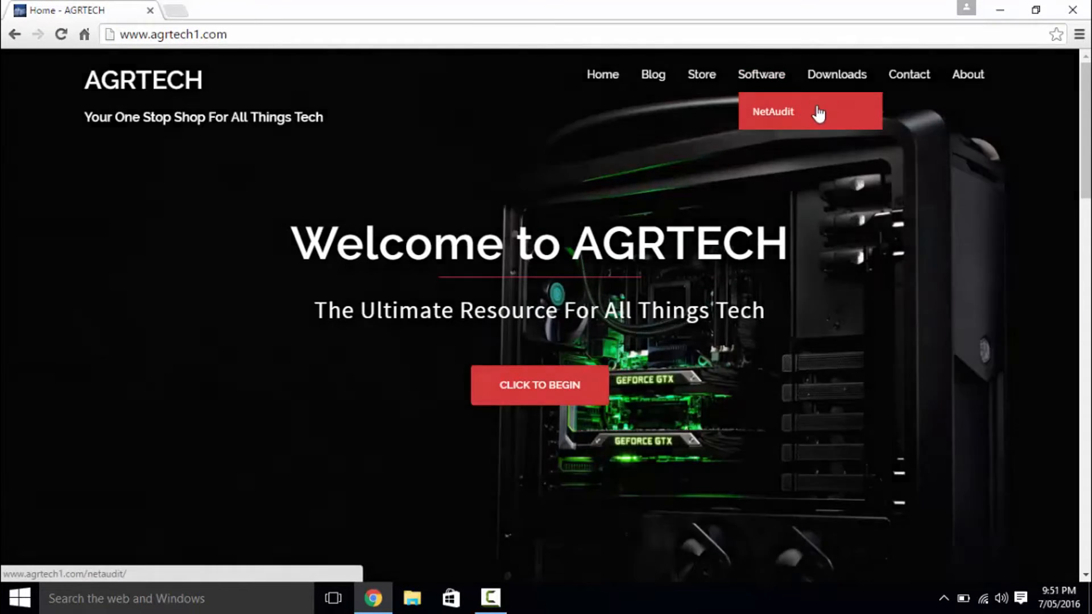
# - Open AGRTECH's NetAudit page, visit the .NET Framework link, then scroll to Free Download
pyautogui.click(772, 112)
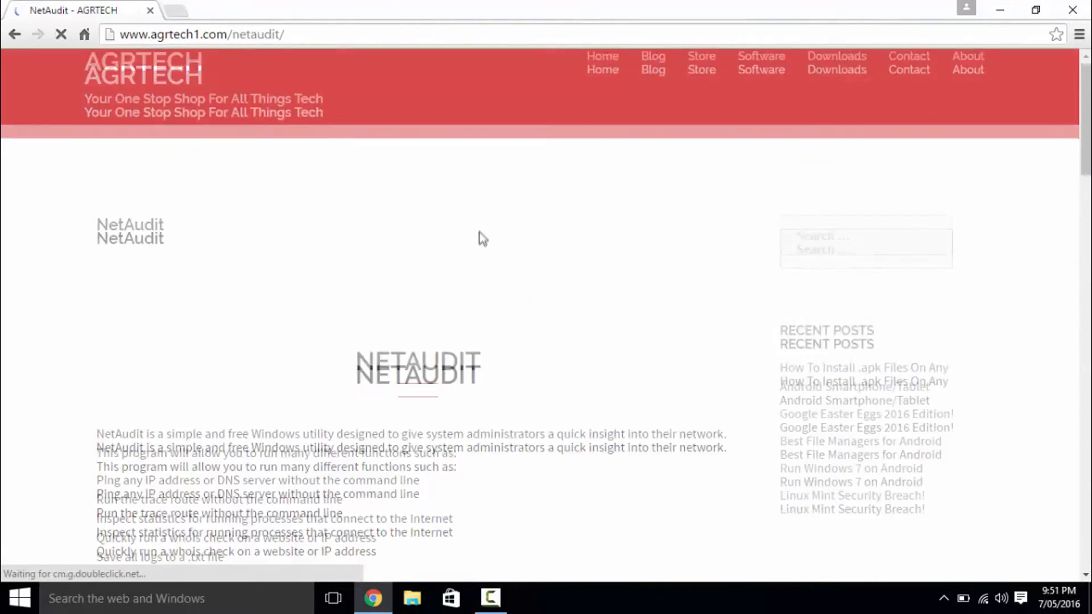
pyautogui.scroll(-3)
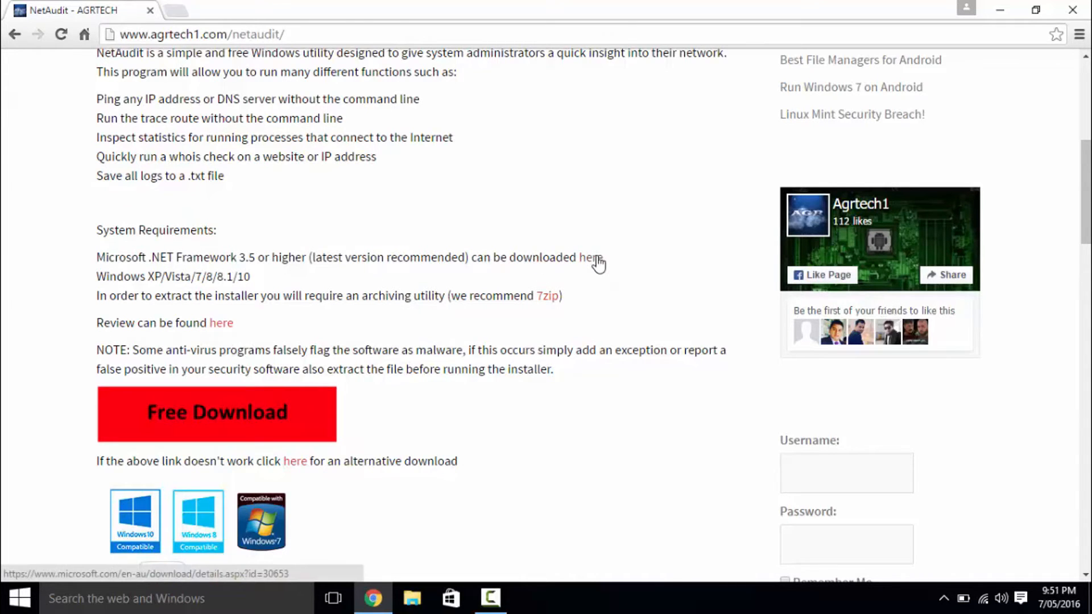
pyautogui.click(591, 257)
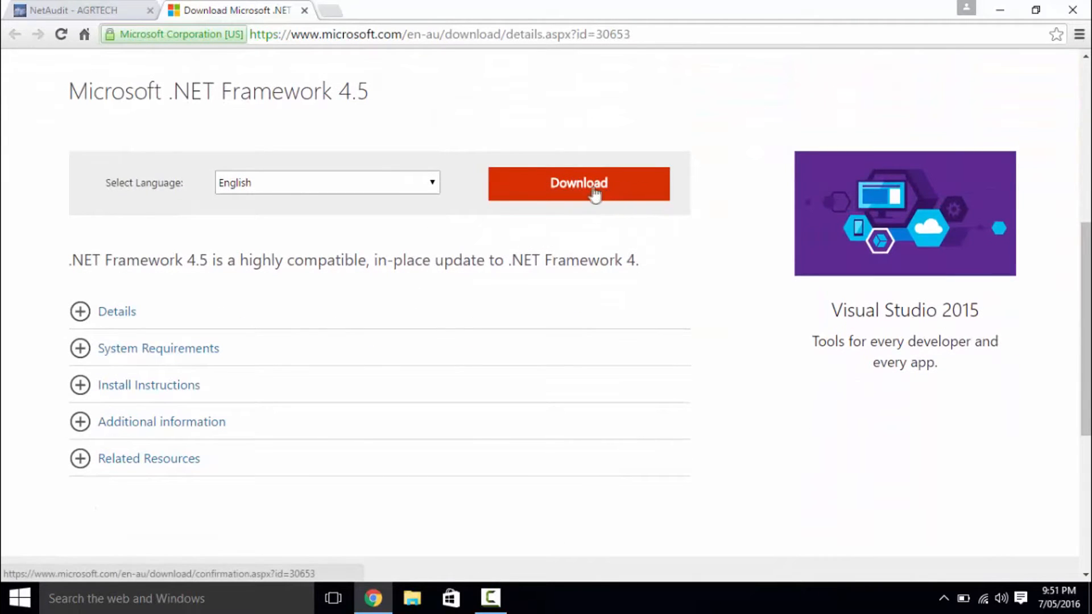
pyautogui.moveTo(465, 131)
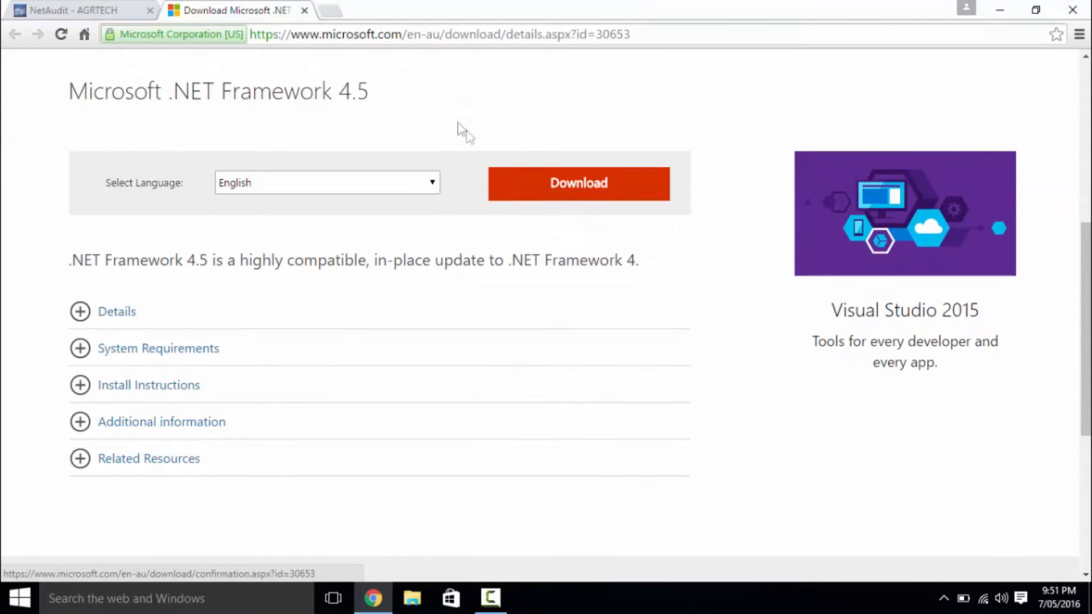
pyautogui.click(304, 10)
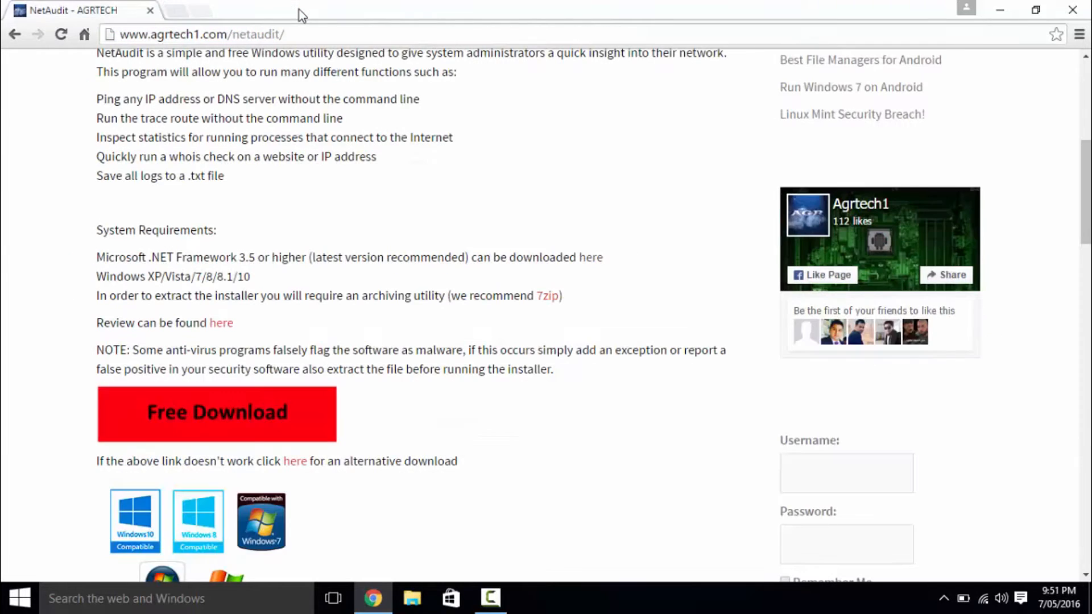
pyautogui.scroll(-3)
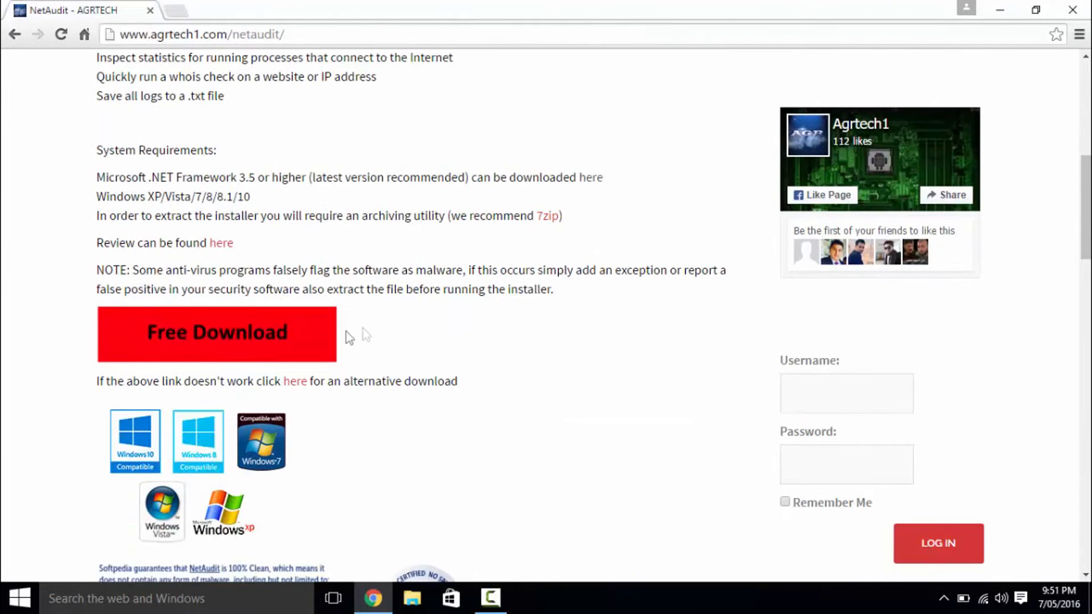
# - Download Net-Audit (1).zip, open it, and run the Net Audit application inside
pyautogui.click(216, 334)
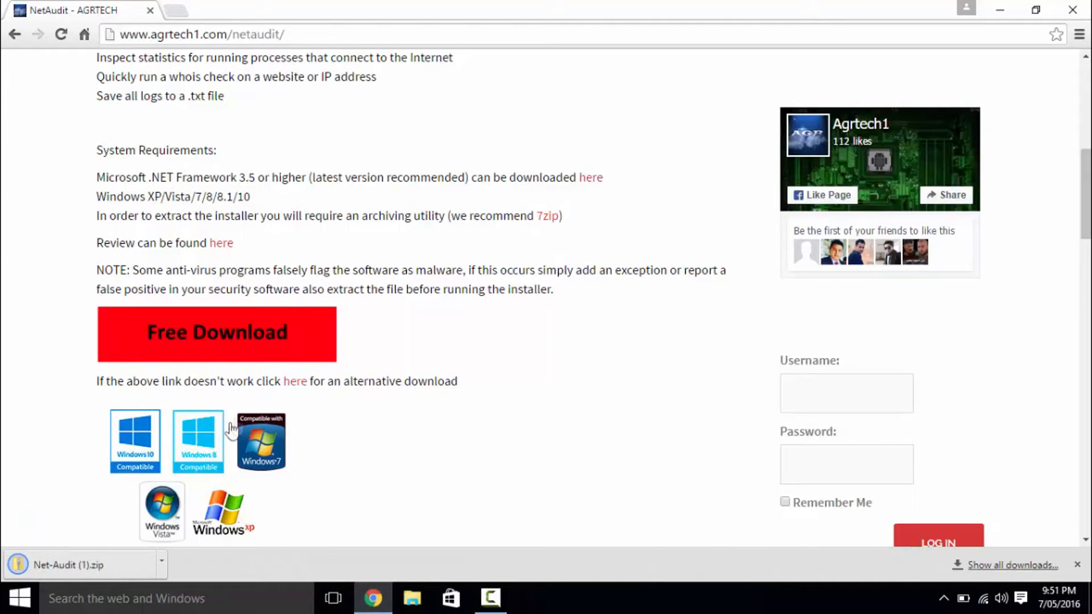
pyautogui.click(81, 564)
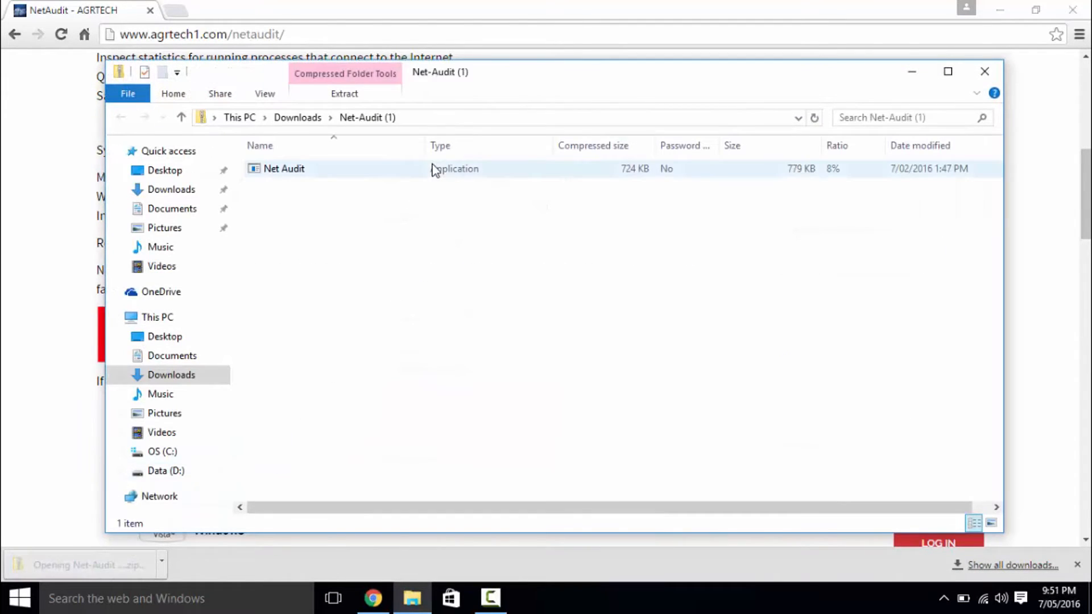
pyautogui.click(283, 169)
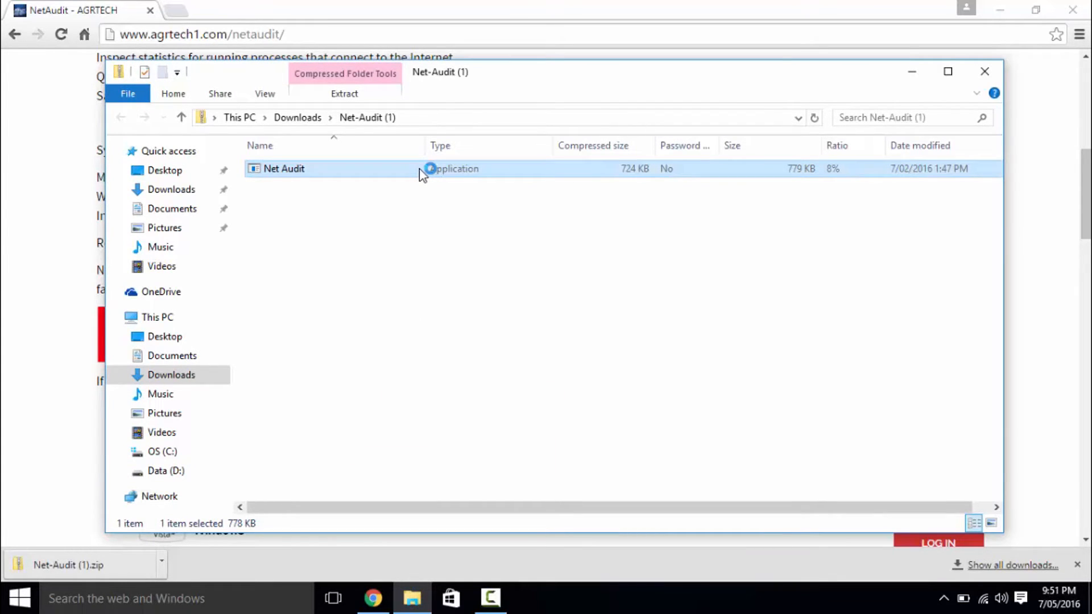
pyautogui.doubleClick(283, 168)
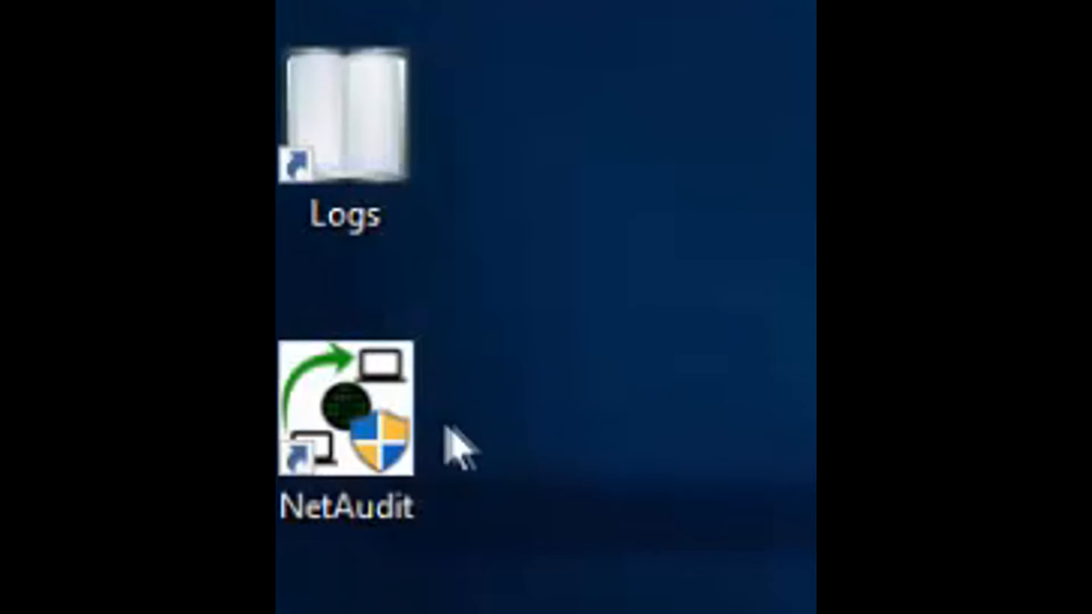
pyautogui.moveTo(415, 442)
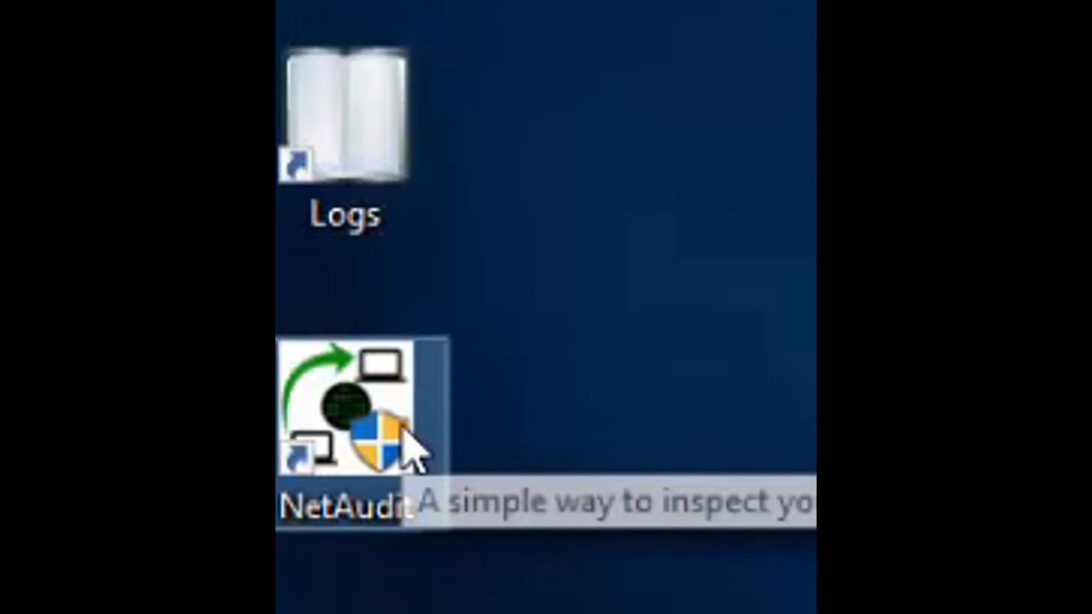
# - Launch the installed NetAudit from its desktop shortcut
pyautogui.doubleClick(348, 410)
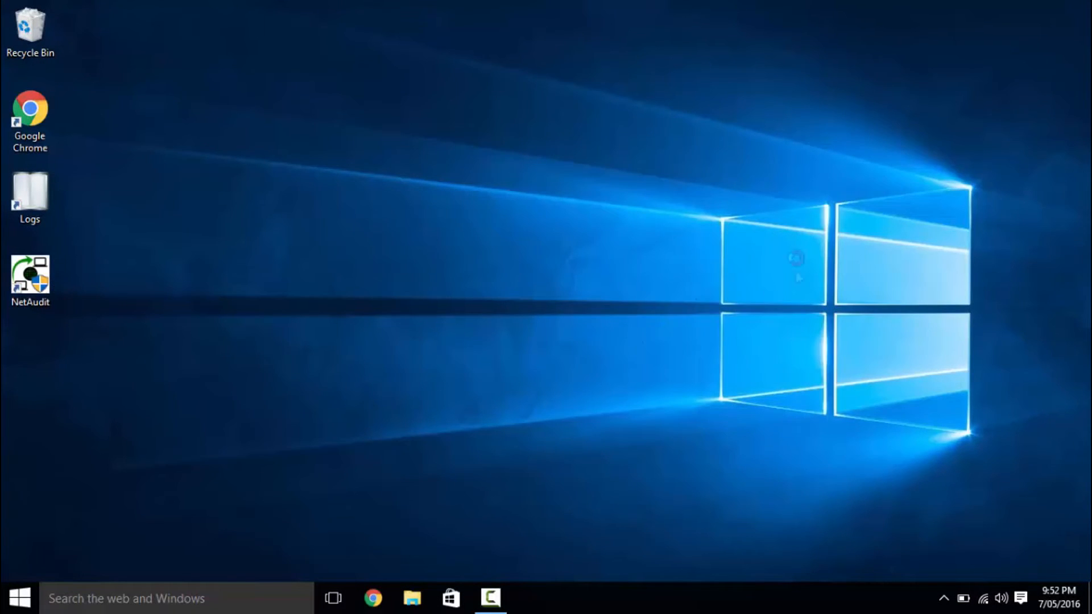
pyautogui.doubleClick(30, 277)
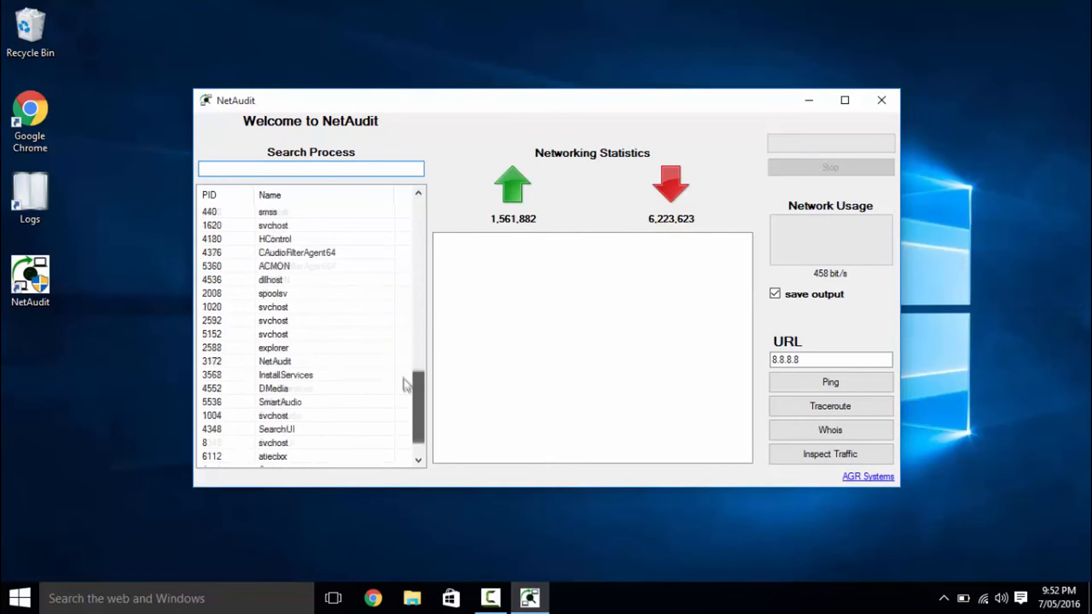
# - Ping 8.8.8.8 and run a Whois lookup on it
pyautogui.write('chrome\\\\')
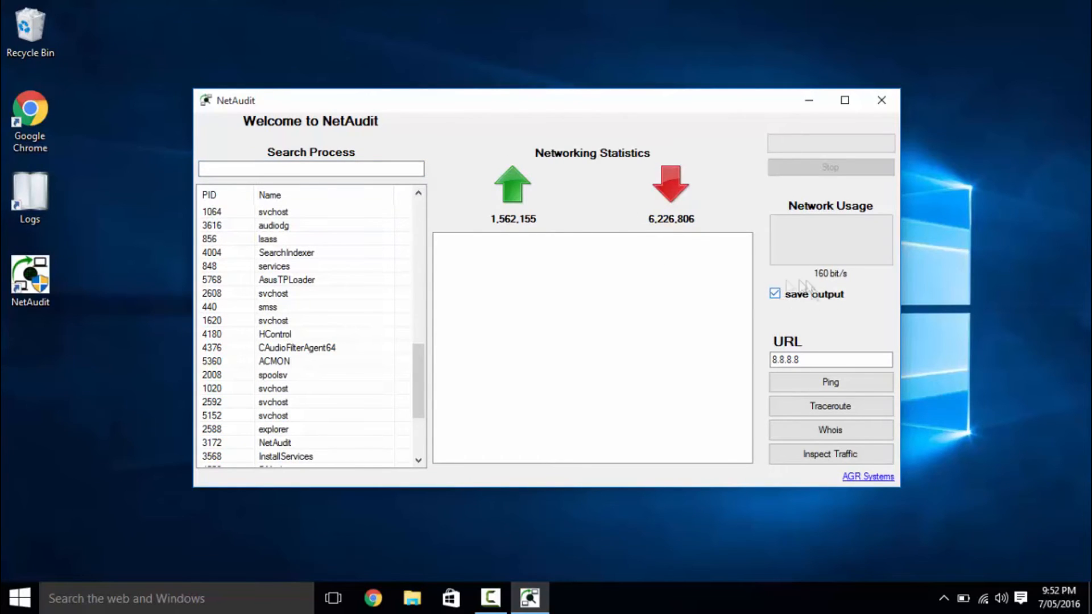
pyautogui.click(830, 382)
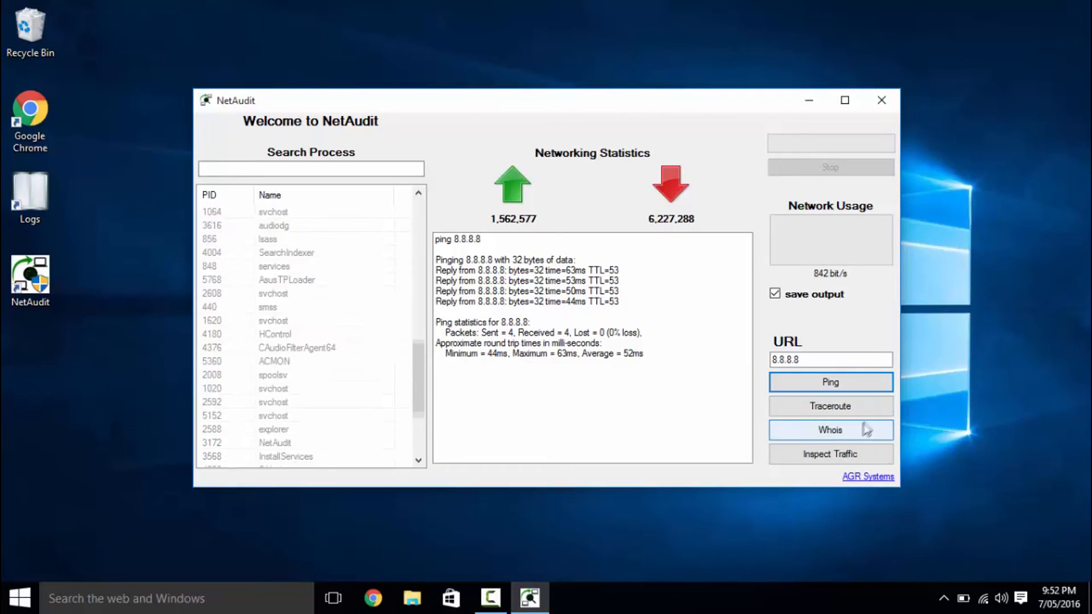
pyautogui.click(828, 430)
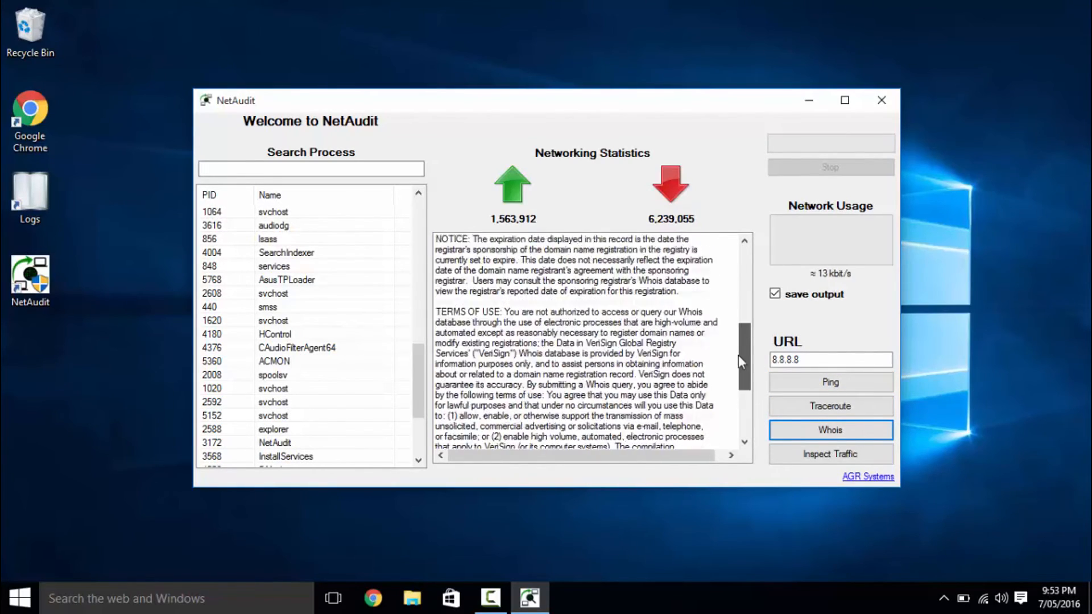
pyautogui.write('www.wiki[e')
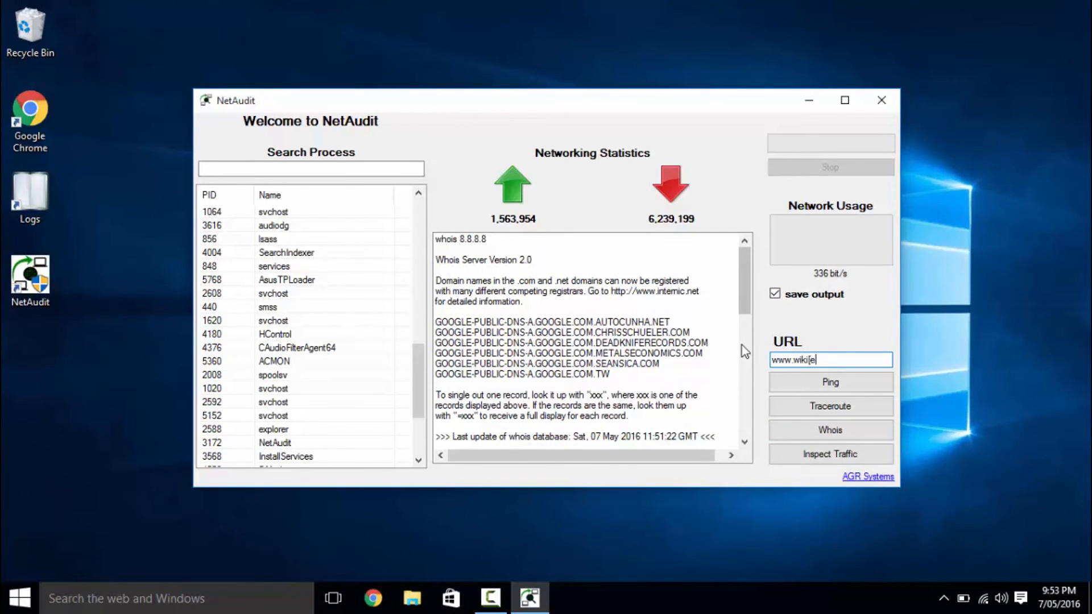
pyautogui.click(829, 382)
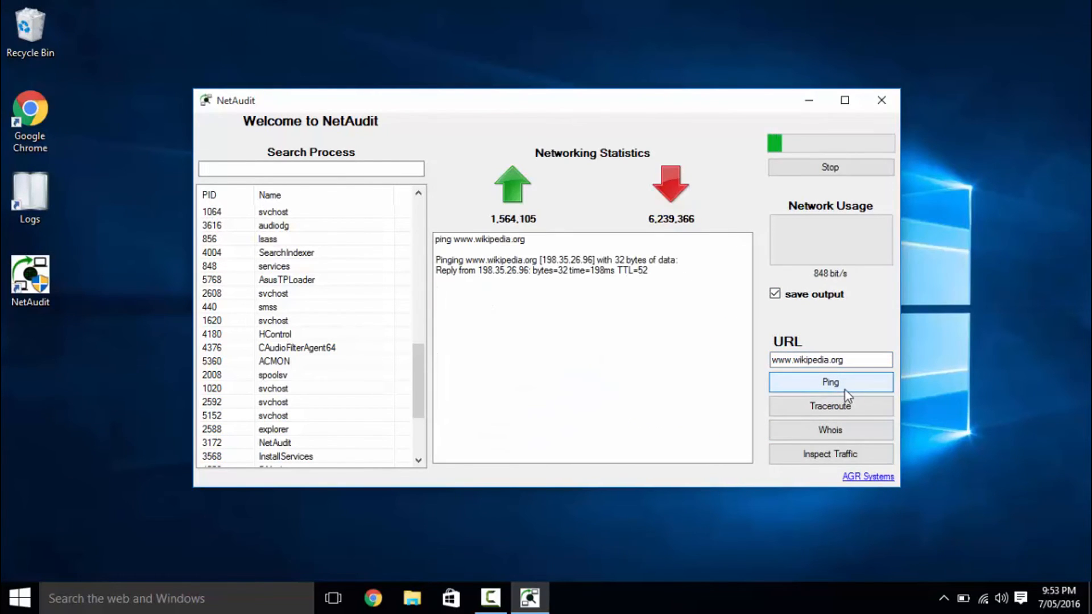
pyautogui.click(830, 406)
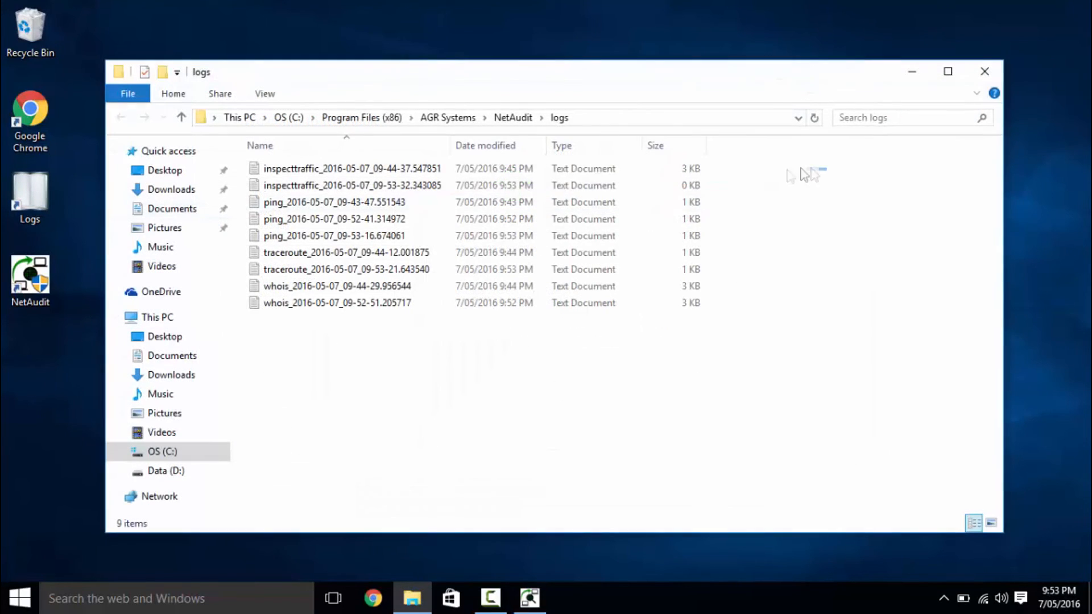
# - Open log ping_2016-05-07_09-43-47.551543 in Notepad, review the google.com results, and close it
pyautogui.click(351, 168)
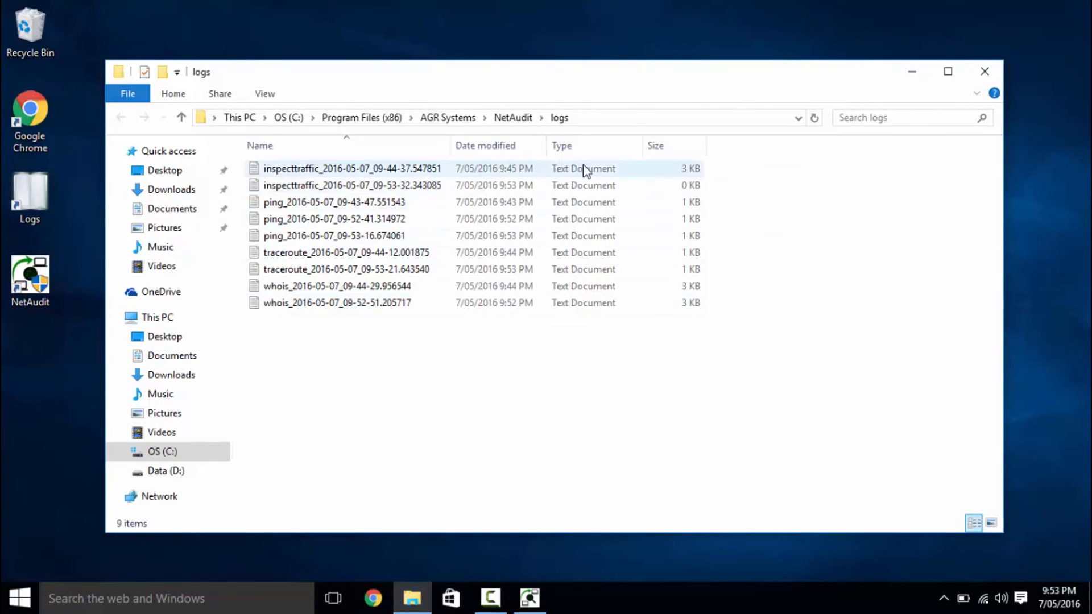
pyautogui.doubleClick(335, 202)
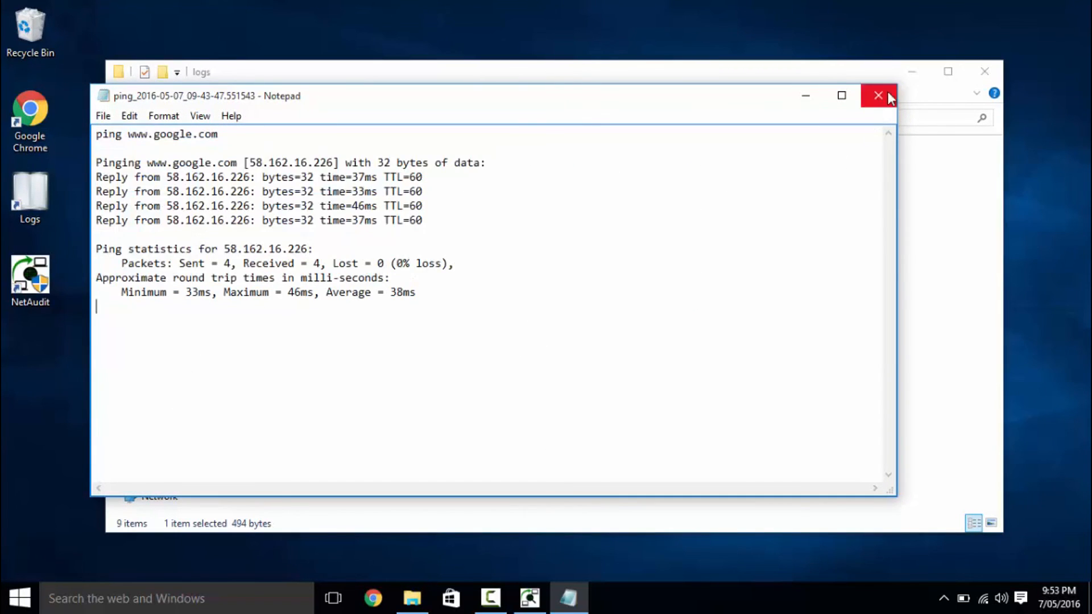
pyautogui.click(877, 95)
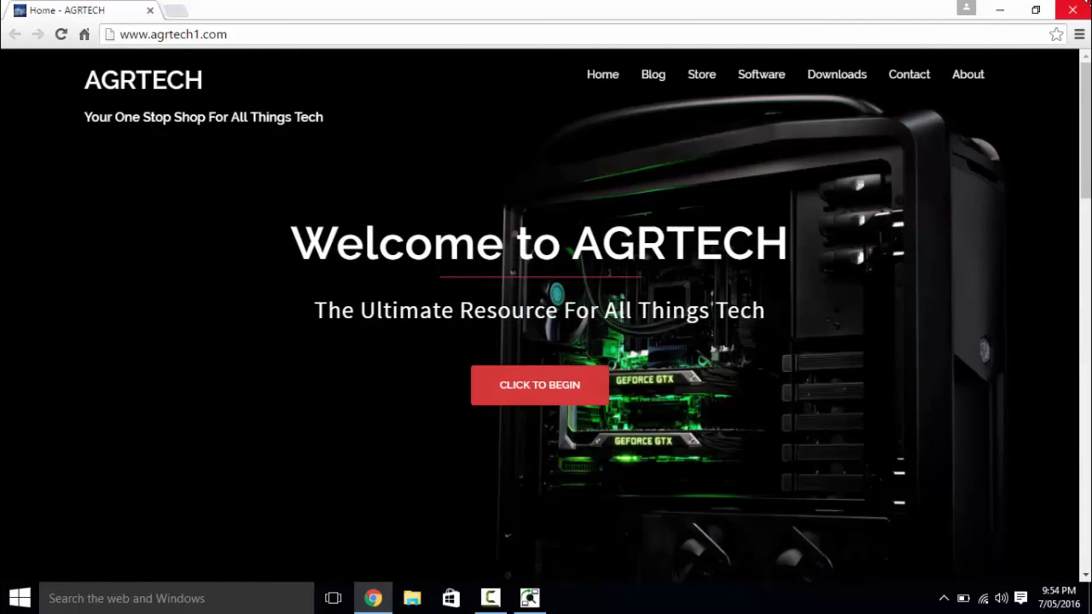